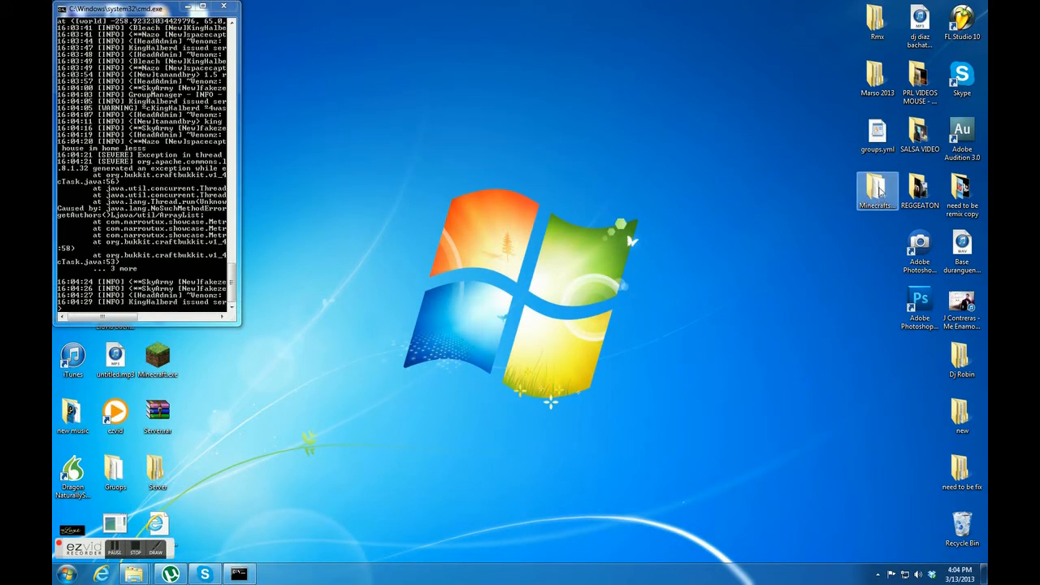
Open the Minecraftsever folder and its Minecraft subfolder of server files.
double_click(877, 189)
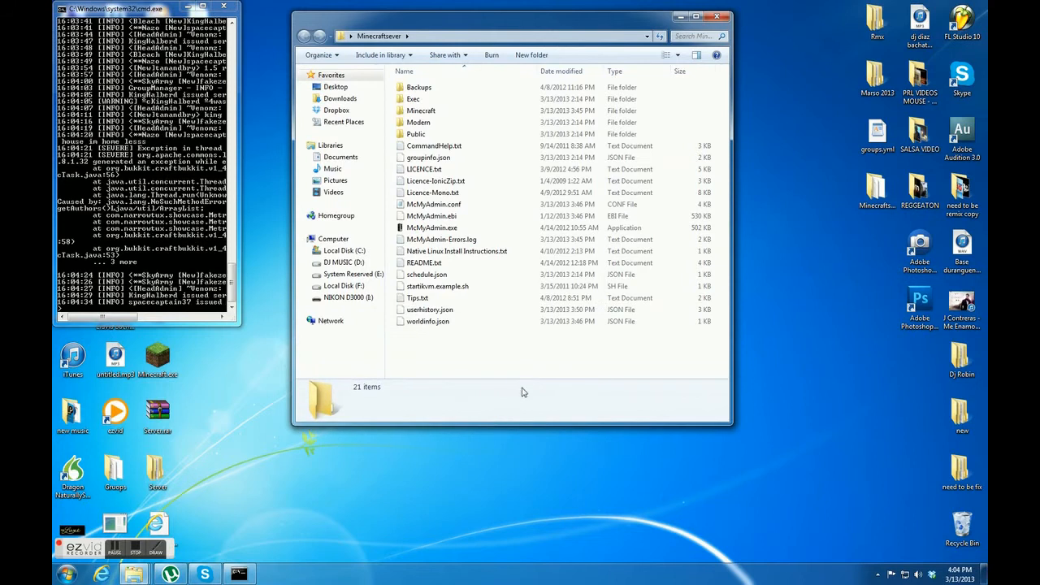
double_click(421, 110)
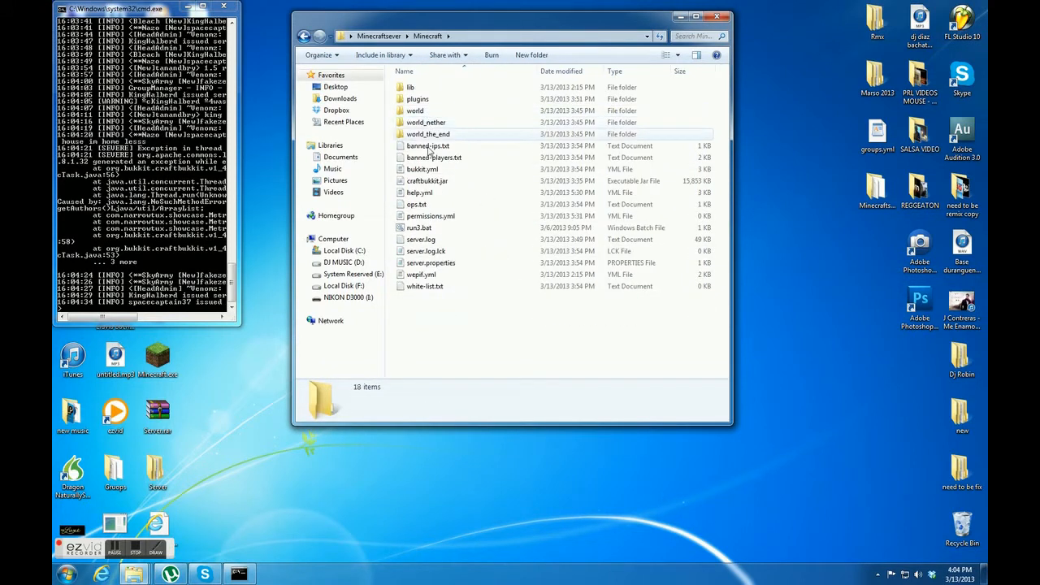
left_click(425, 286)
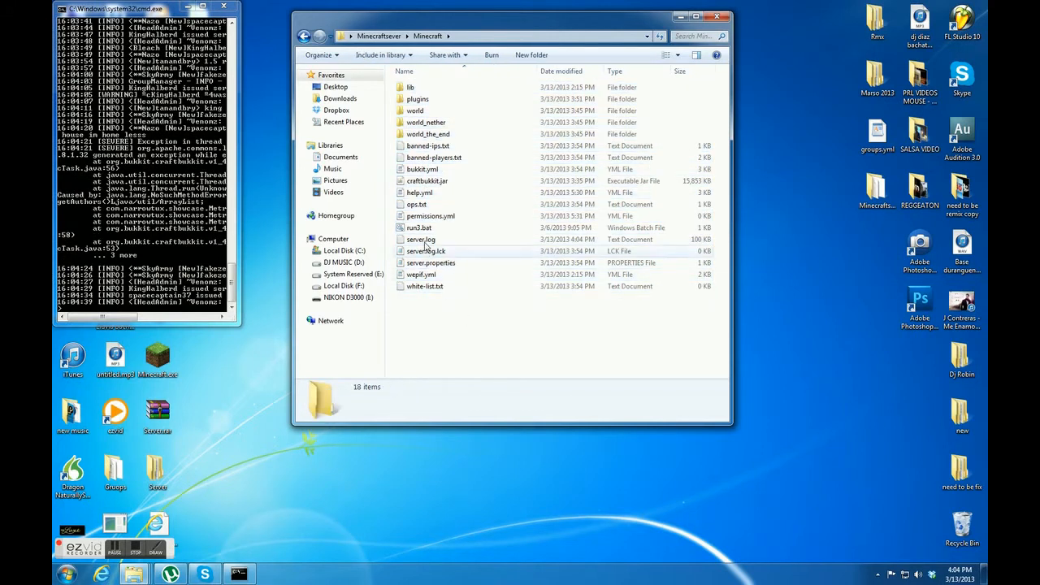
right_click(419, 228)
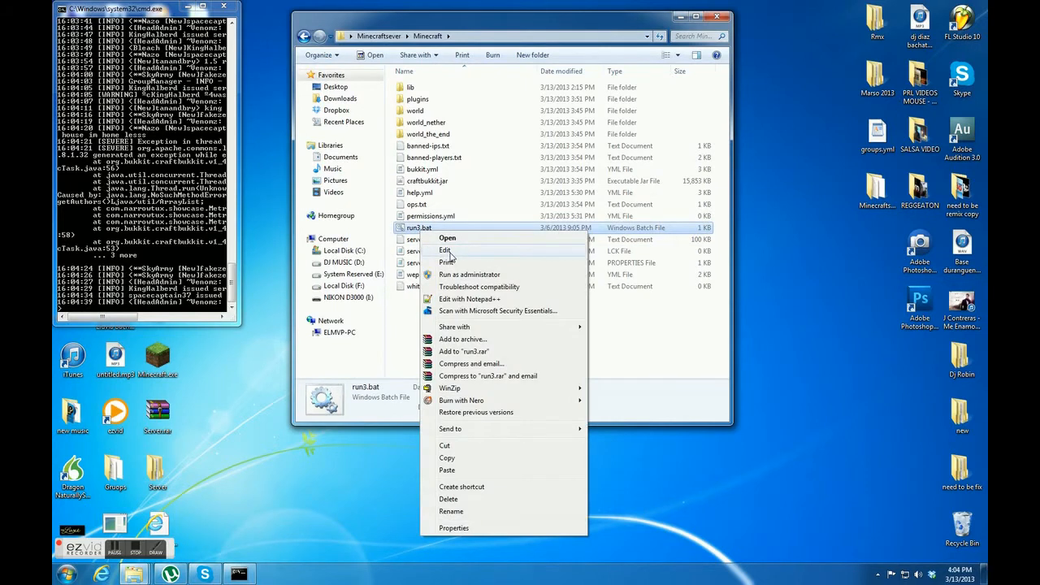
left_click(445, 250)
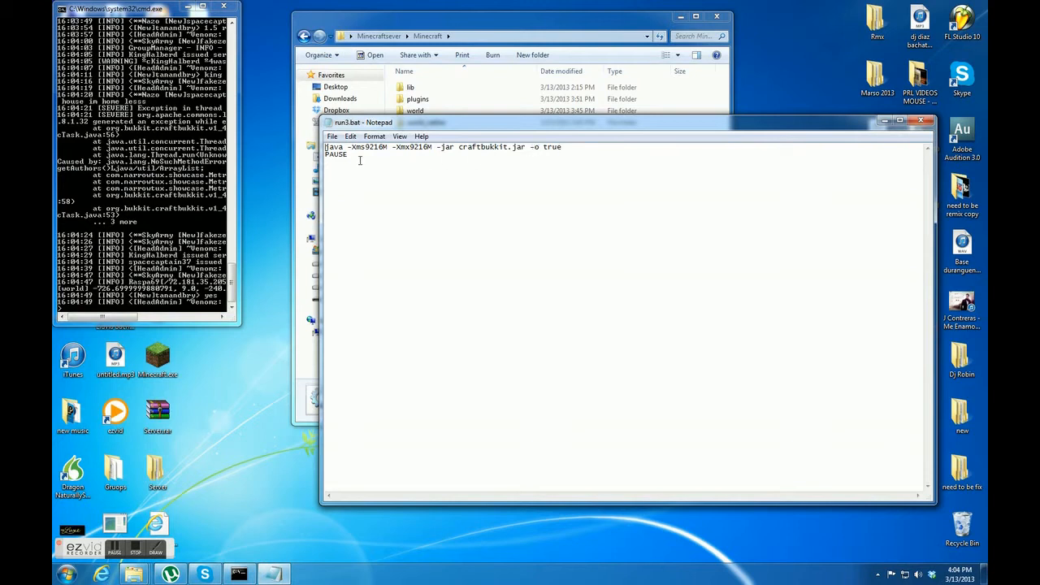
mouse_move(460, 165)
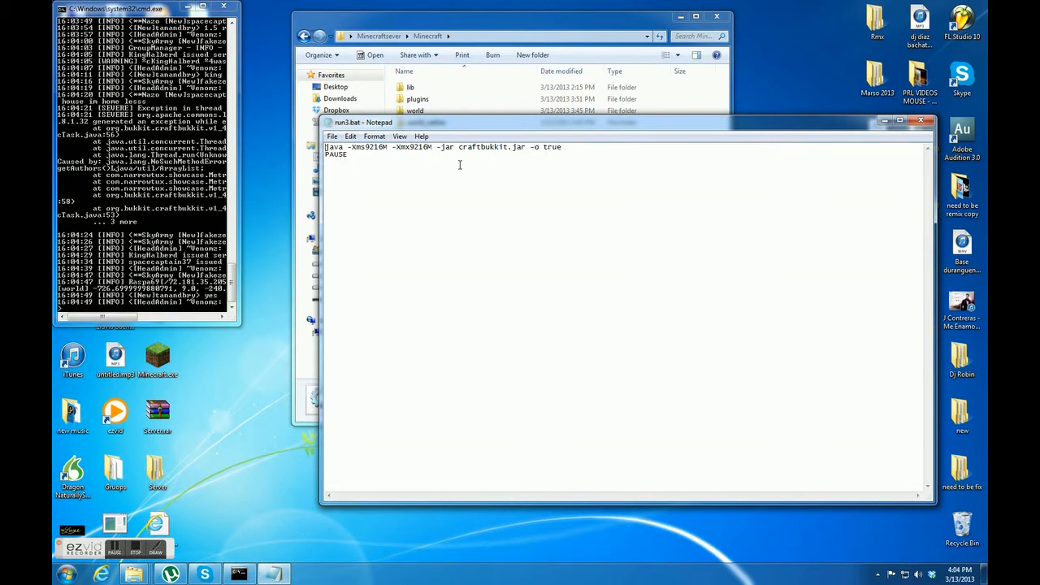
mouse_move(927, 121)
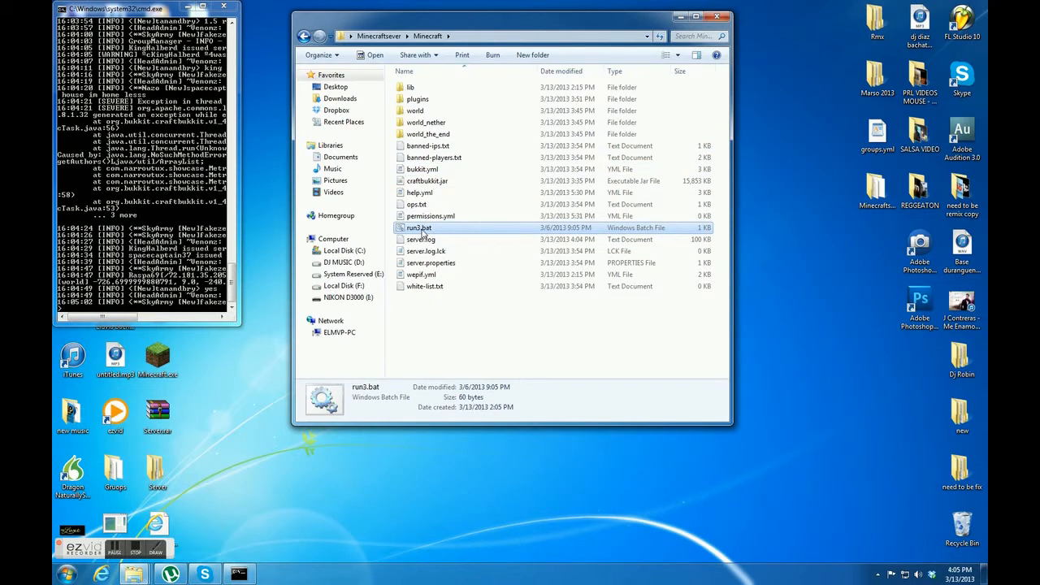
mouse_move(419, 227)
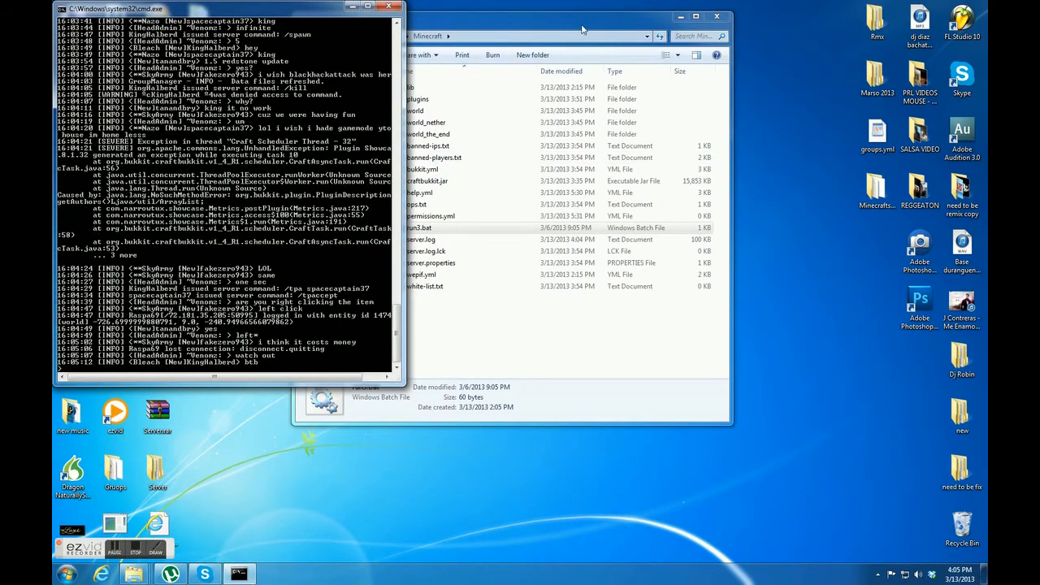
Bring the cmd.exe server console window to the front.
left_click(716, 16)
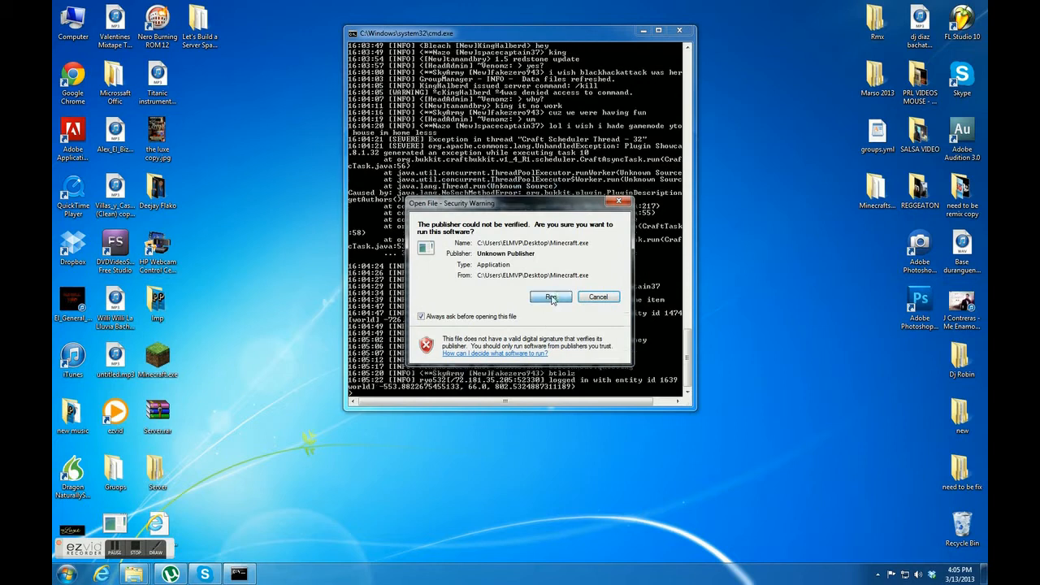
Confirm running the unverified Minecraft.exe and log in to the launcher.
left_click(551, 297)
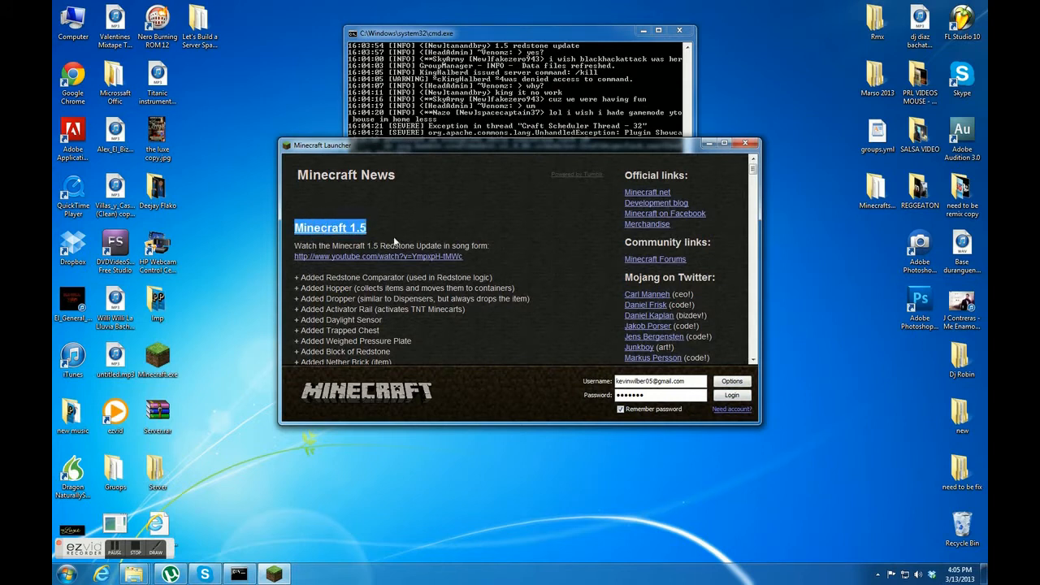
left_click(730, 395)
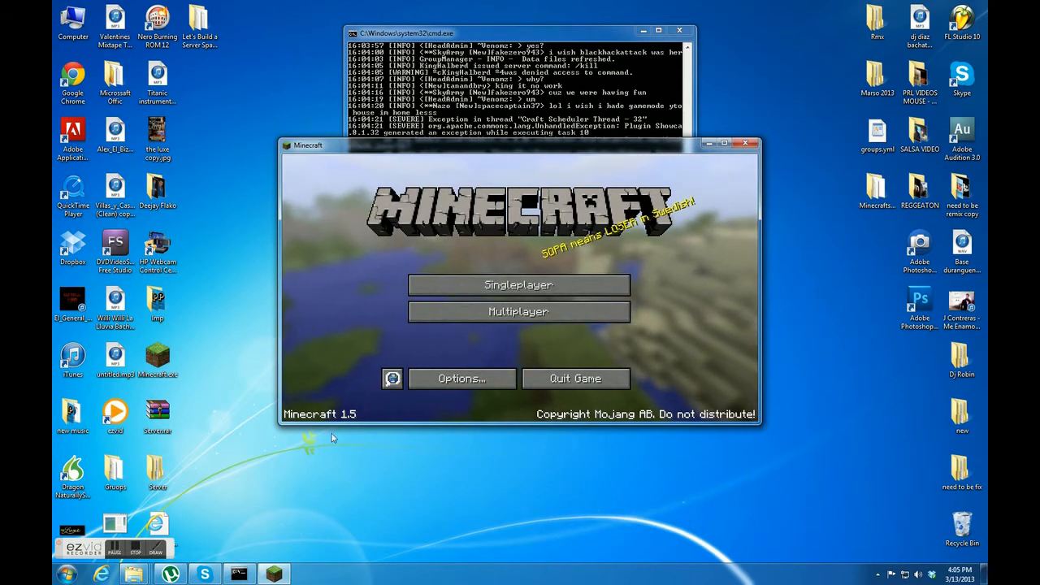
Join the localhost Minecraft Server from the multiplayer list.
left_click(519, 311)
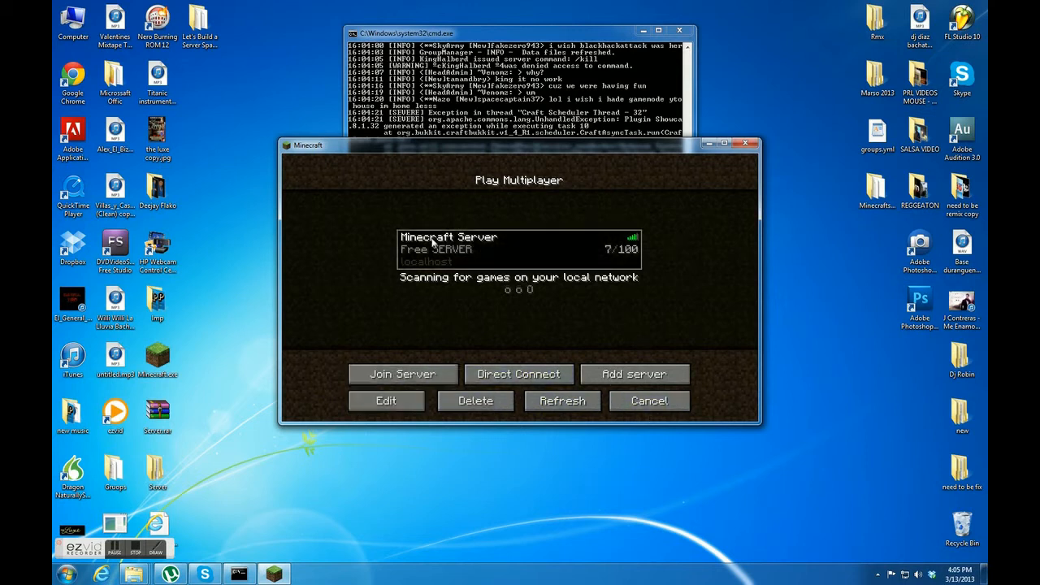
left_click(403, 373)
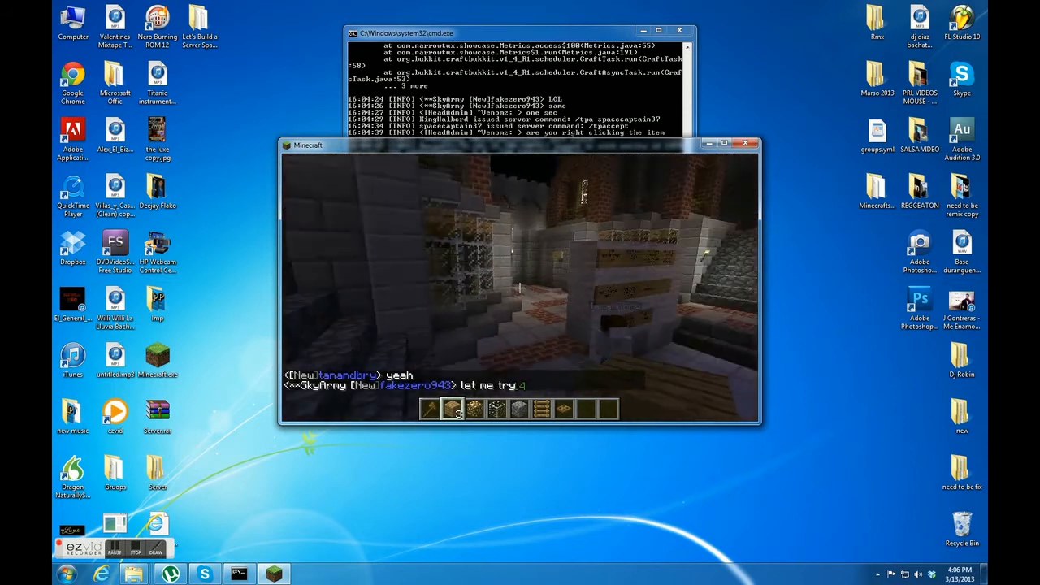
Pause the game with Esc to show the Game menu.
key("Escape")
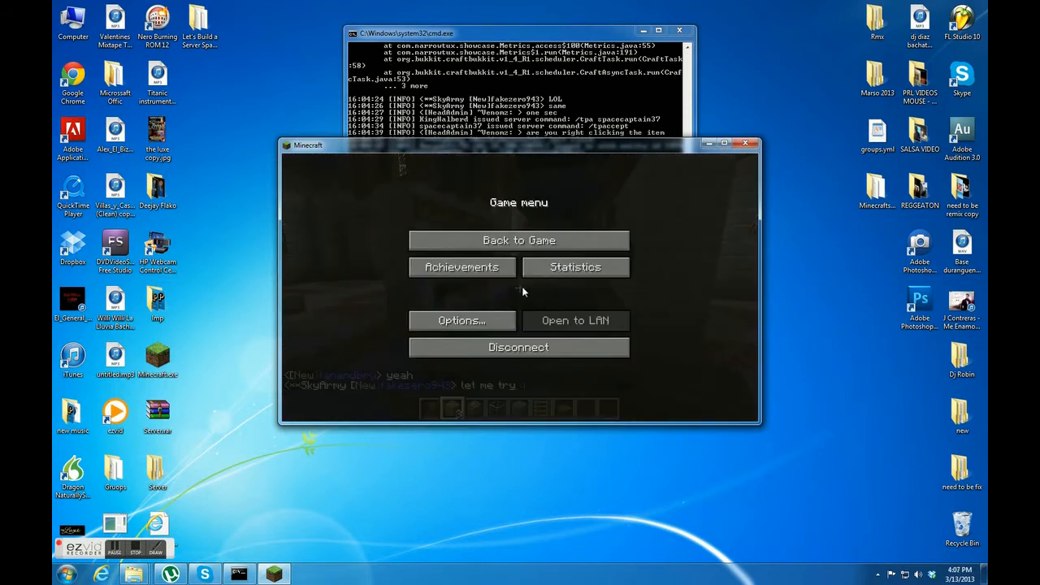
mouse_move(518, 347)
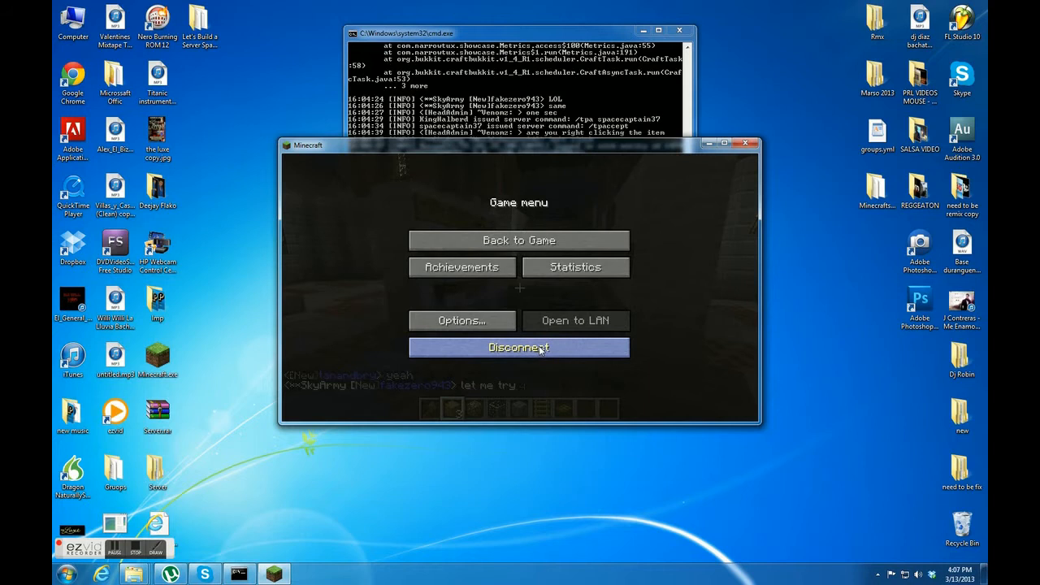